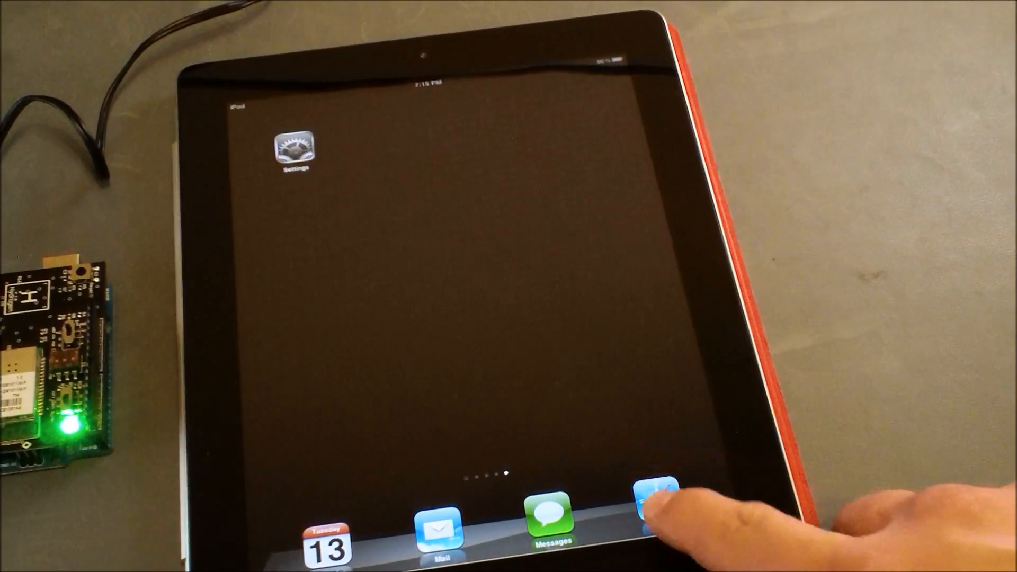
# Launch Safari from the dock and focus the address bar to enter the board's address
pyautogui.click(659, 503)
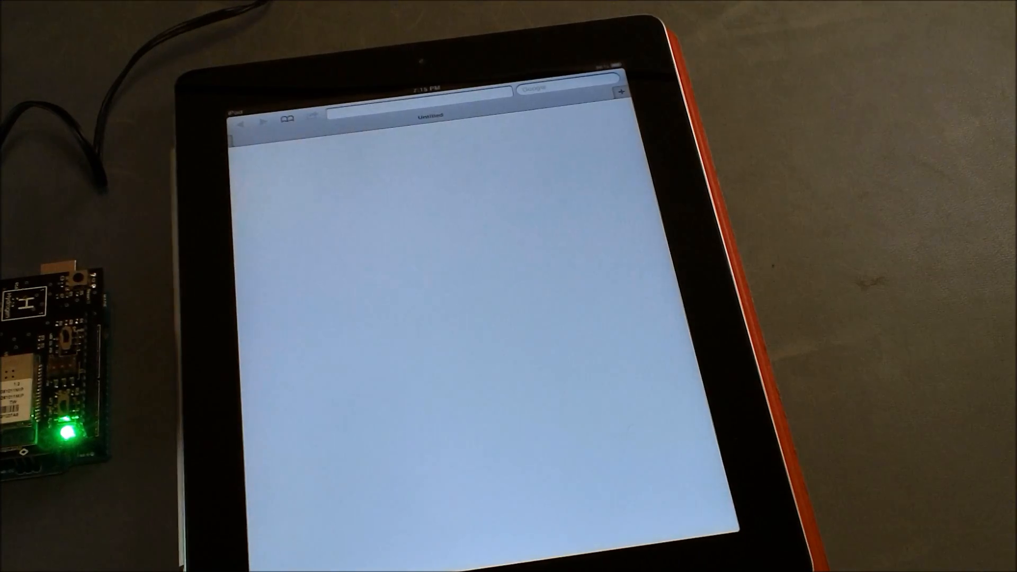
pyautogui.click(422, 115)
pyautogui.write('192.168.1.1/')
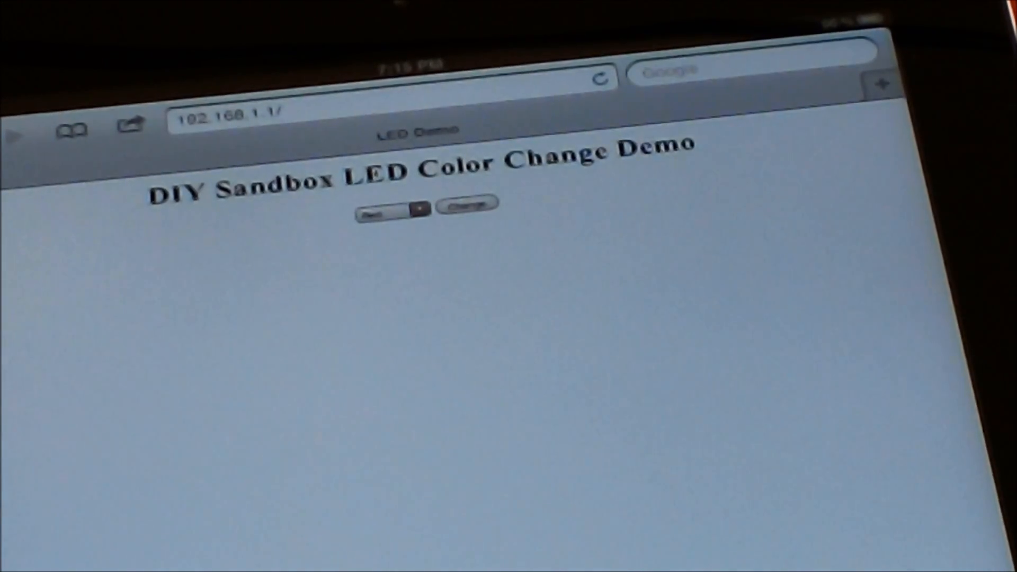
# Pick Red from the LED color dropdown on the board's demo page
pyautogui.click(394, 207)
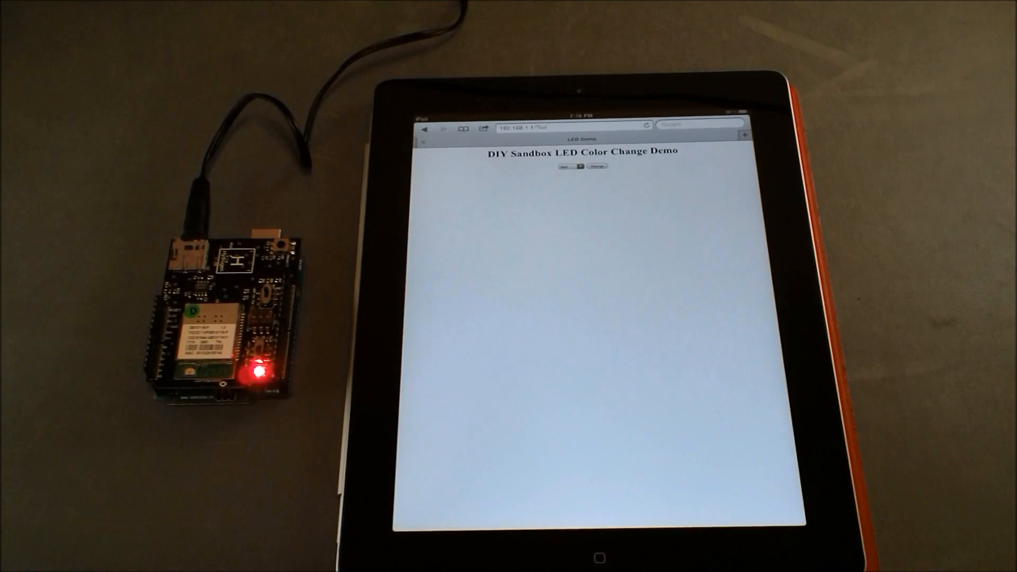
# Send Blue, then Yellow, from the color dropdown so the board LED glows yellow
pyautogui.click(569, 167)
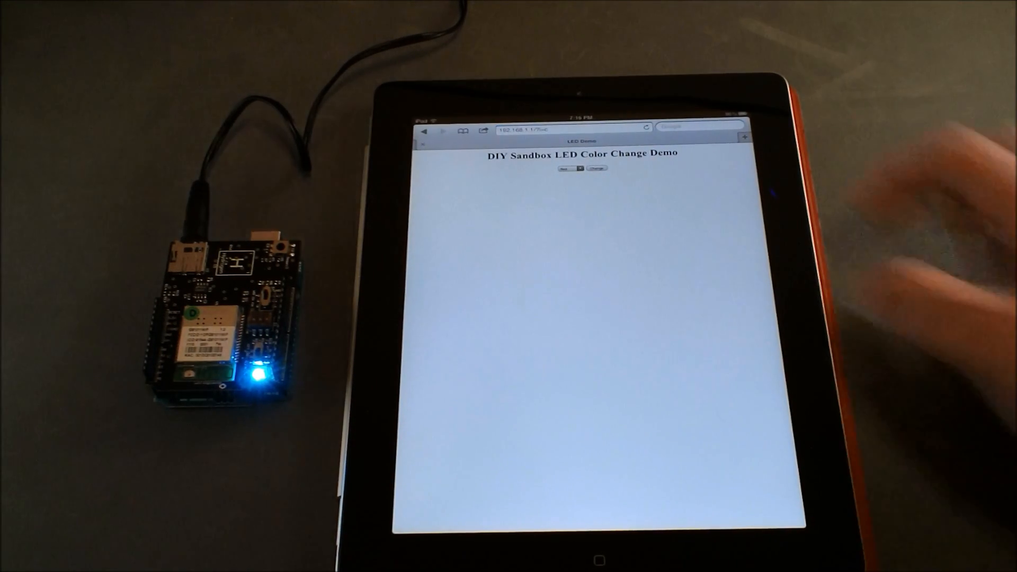
pyautogui.click(570, 168)
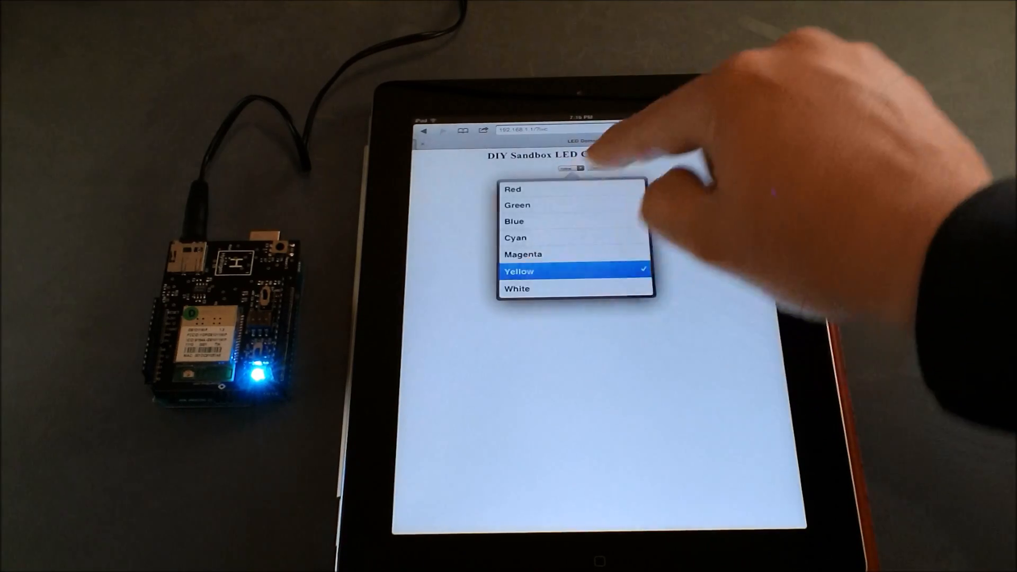
pyautogui.click(518, 271)
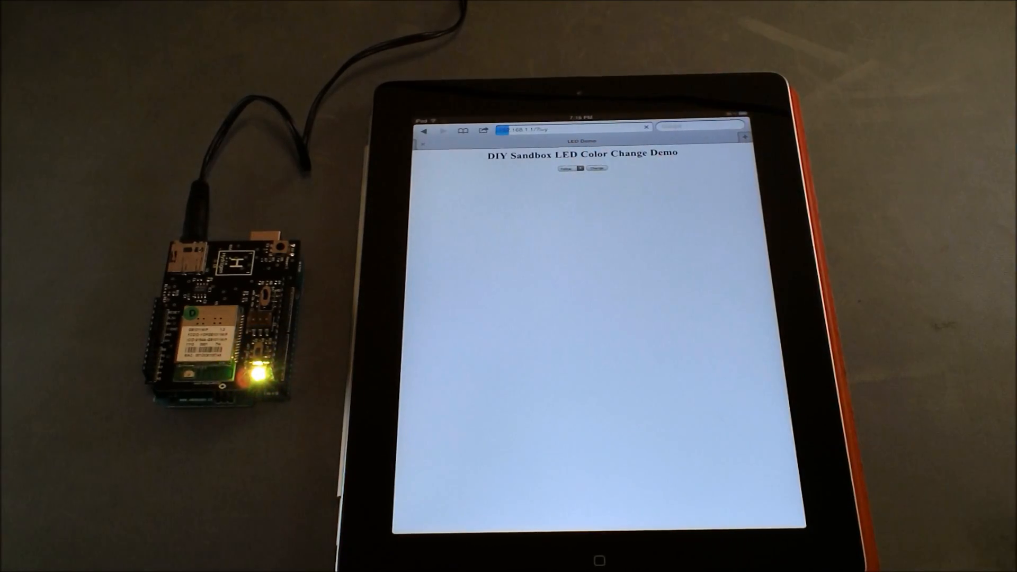